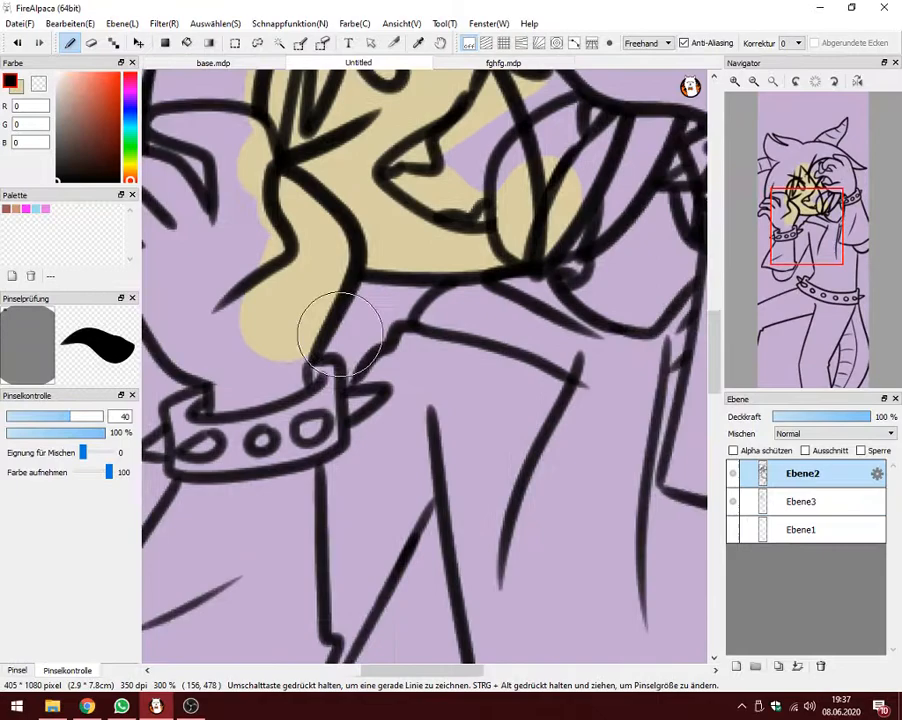
Step: Ink bold black eyes and a grinning mouth over the sketch on layer Ebene2
left_click(801, 501)
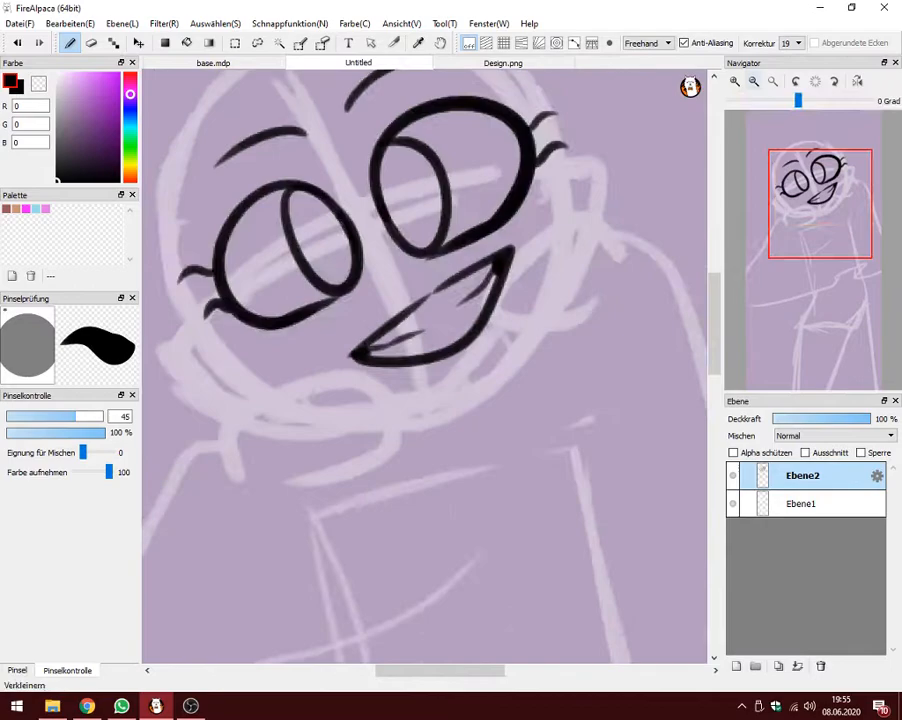
left_click(502, 62)
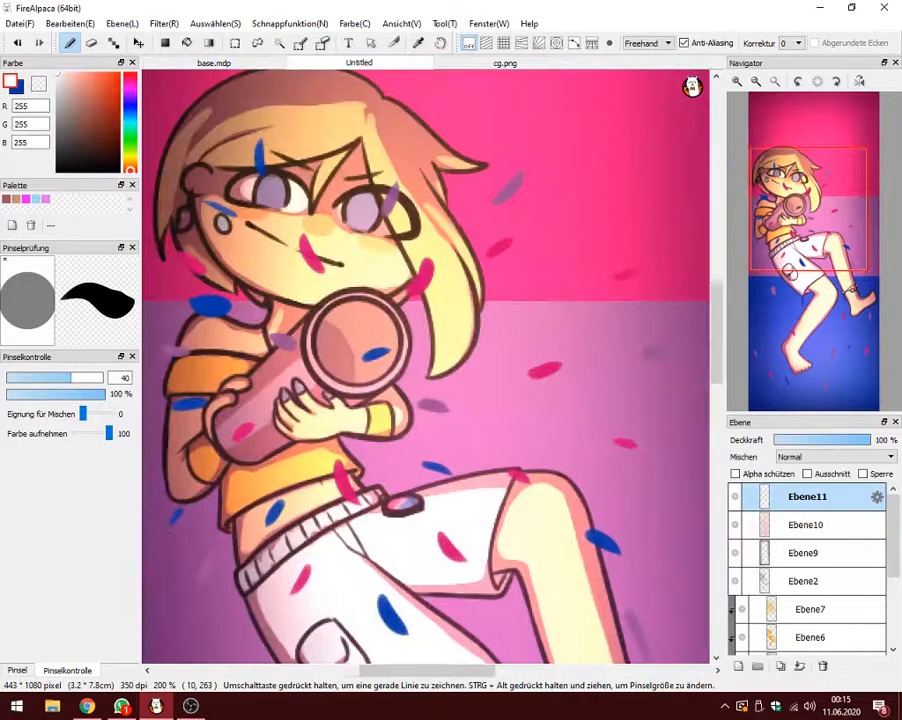
Step: Set the colour to magenta R214 G2 B112 and open the Mischen blending dropdown
left_click(835, 456)
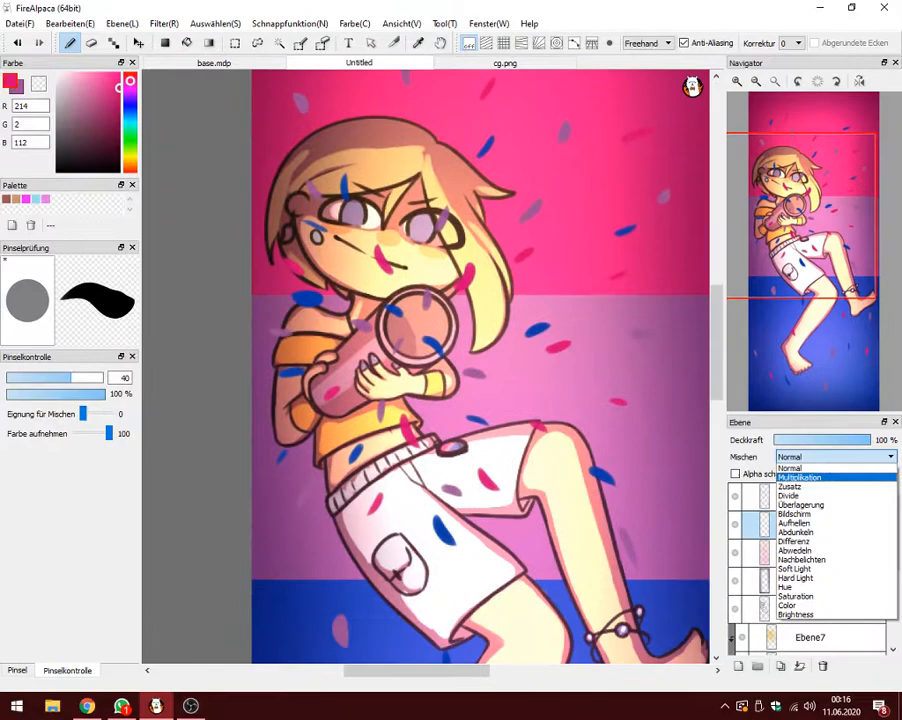